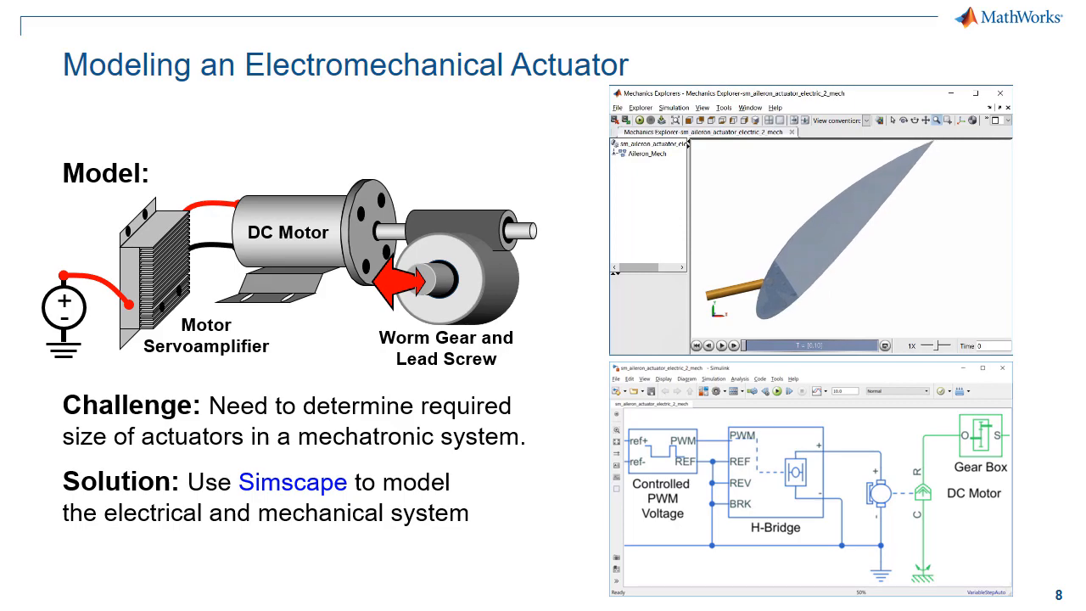
Switch to MATLAB and create a new Simscape model with ssc_new.
{"action": "key", "text": "alt+tab"}
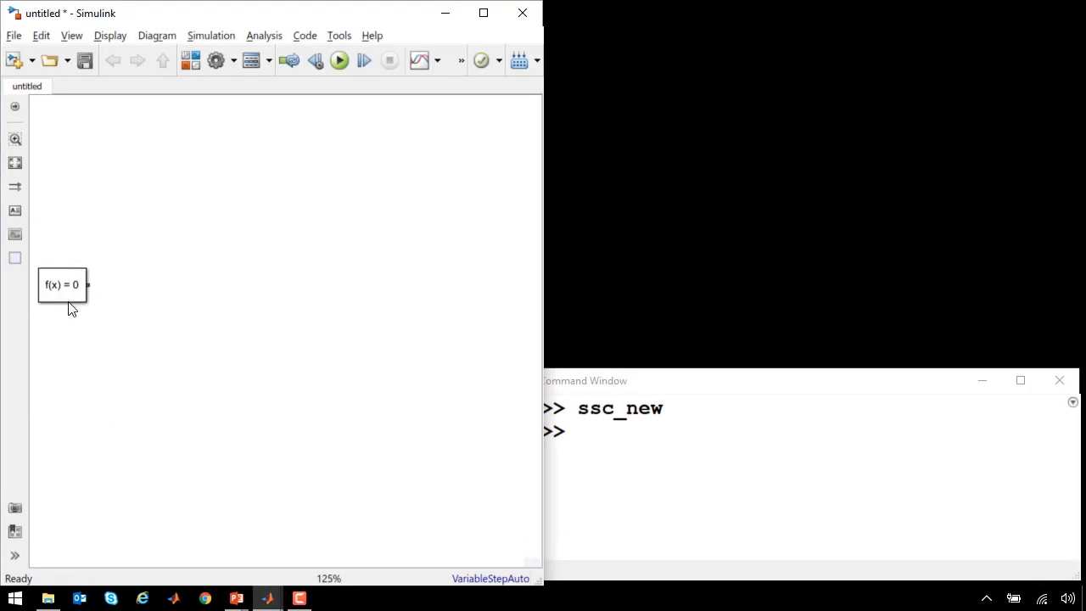
Add a DC Voltage Source and wire it to the PWM block's ref+ input.
{"action": "left_click_drag", "start_coordinate": [61, 286], "coordinate": [72, 408]}
{"action": "type", "text": "DC Vo"}
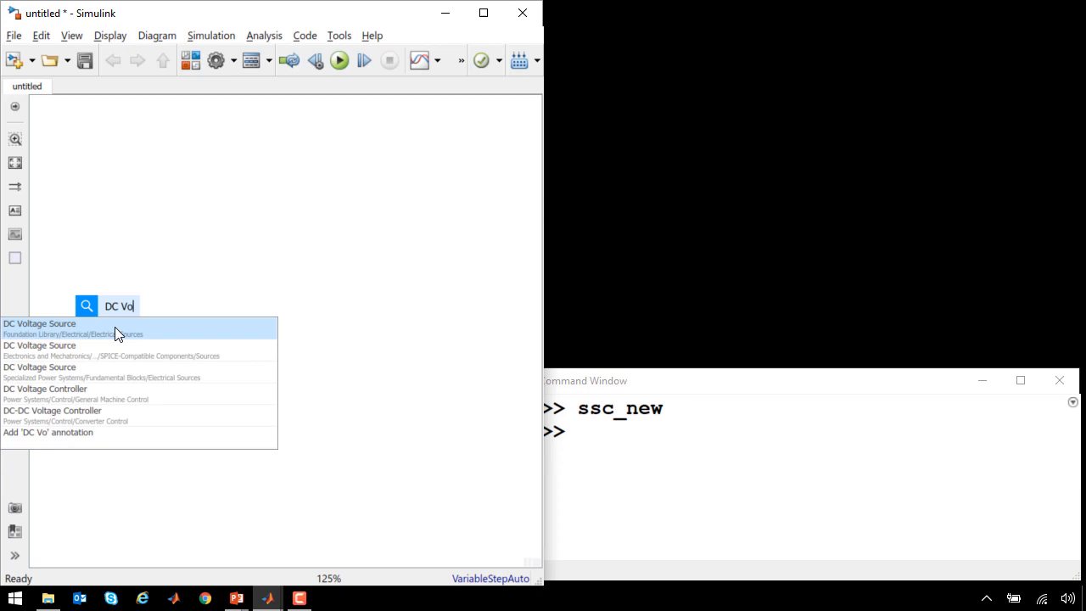
{"action": "left_click", "coordinate": [39, 329]}
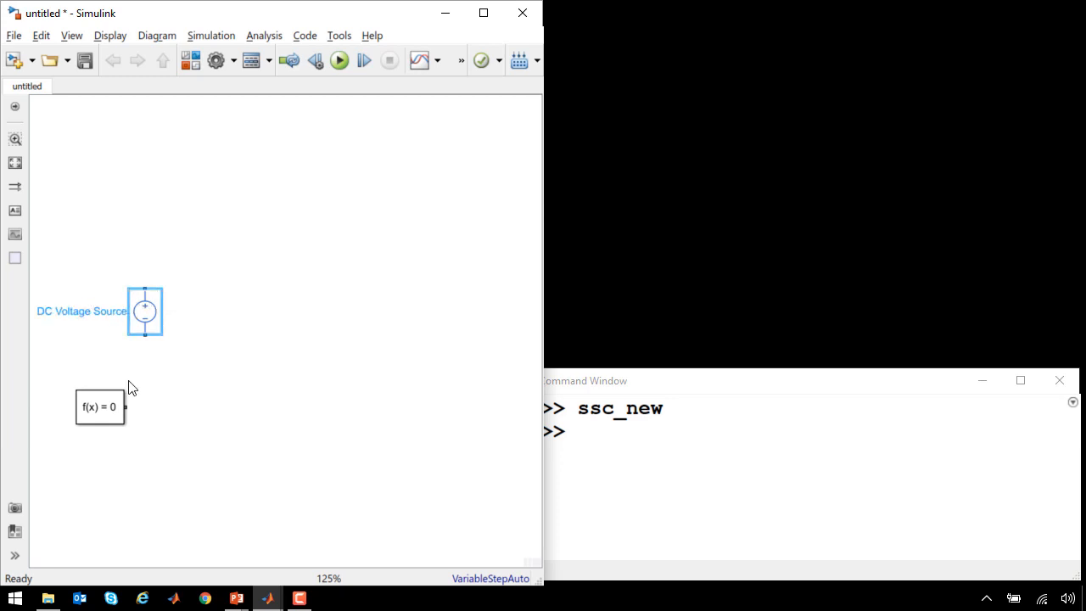
{"action": "left_click", "coordinate": [183, 366]}
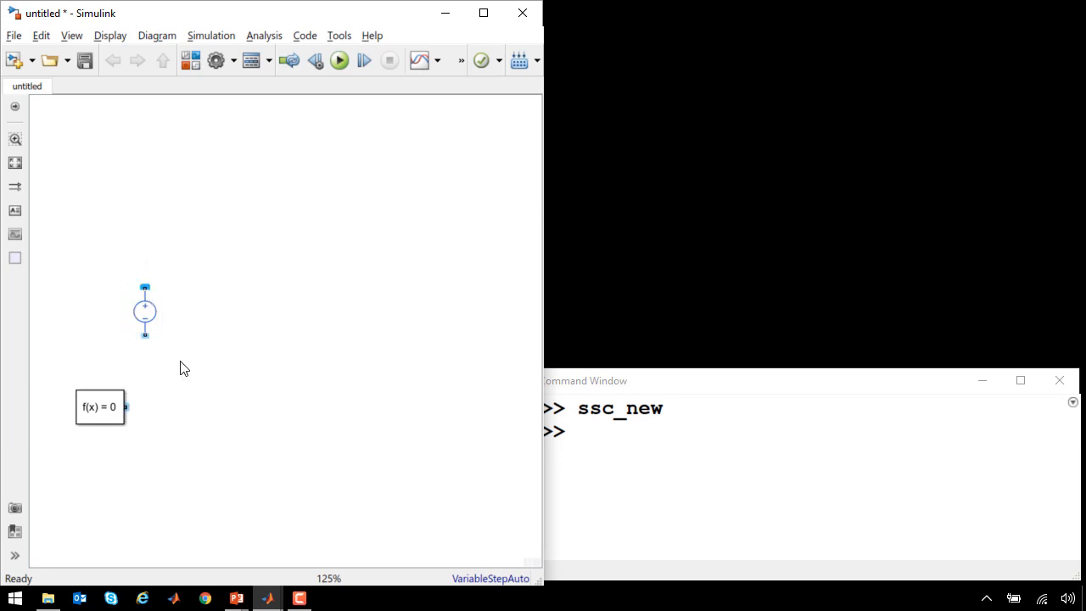
{"action": "left_click_drag", "start_coordinate": [144, 285], "coordinate": [187, 255]}
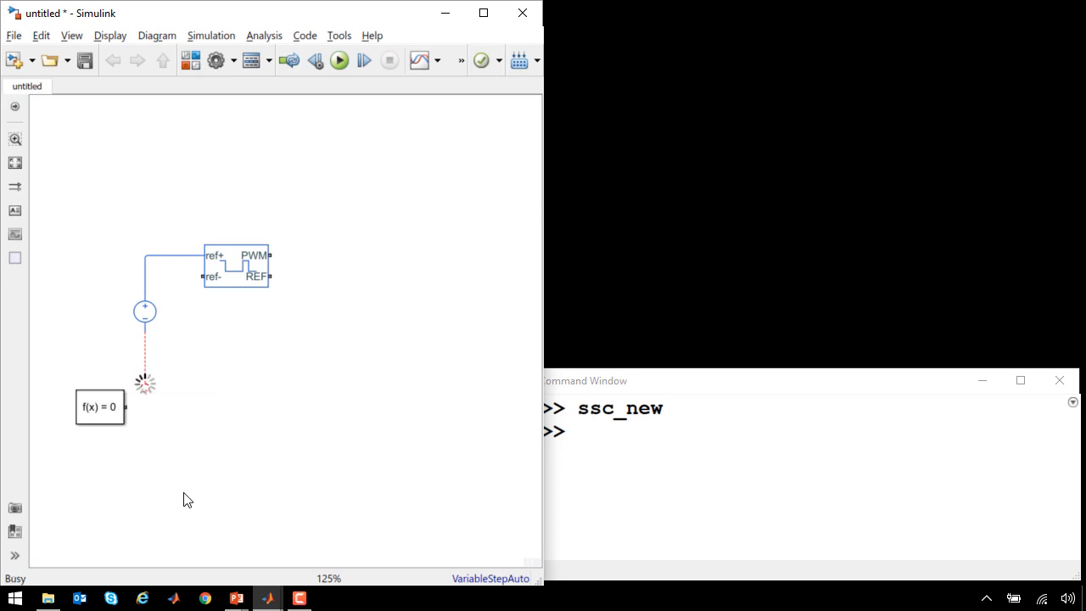
Connect the source to ground and the solver, then place an H-Bridge block beside.
{"action": "left_click_drag", "start_coordinate": [100, 407], "coordinate": [100, 360]}
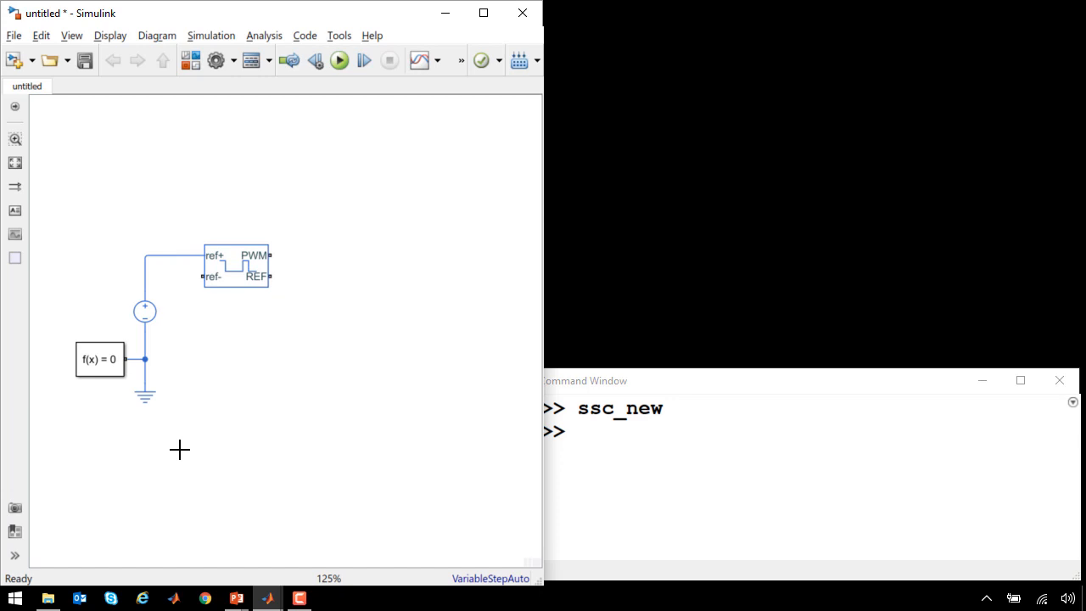
{"action": "left_click", "coordinate": [98, 359]}
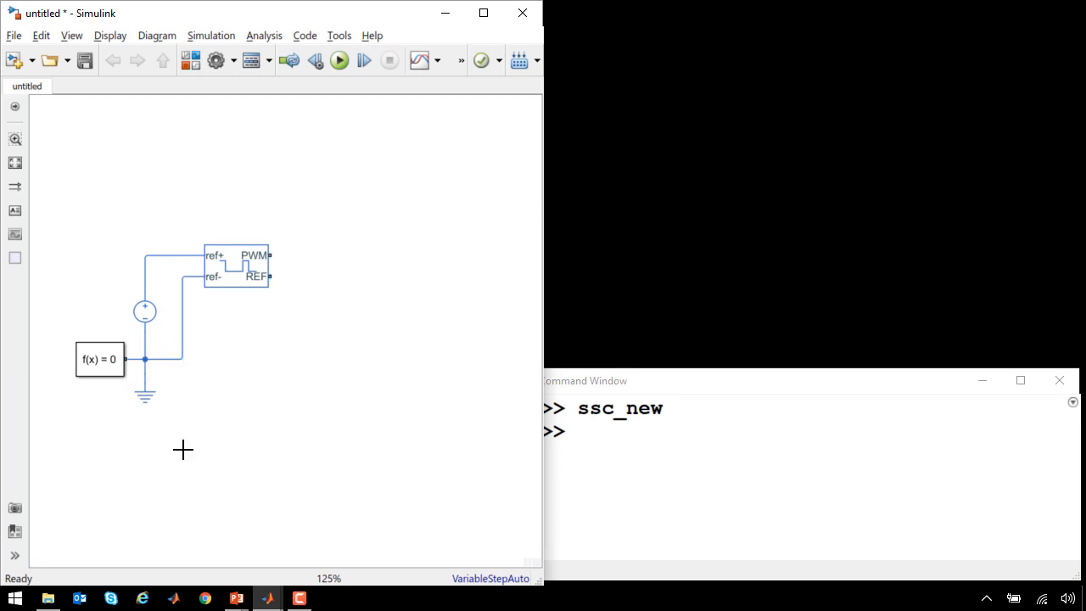
{"action": "left_click", "coordinate": [238, 269]}
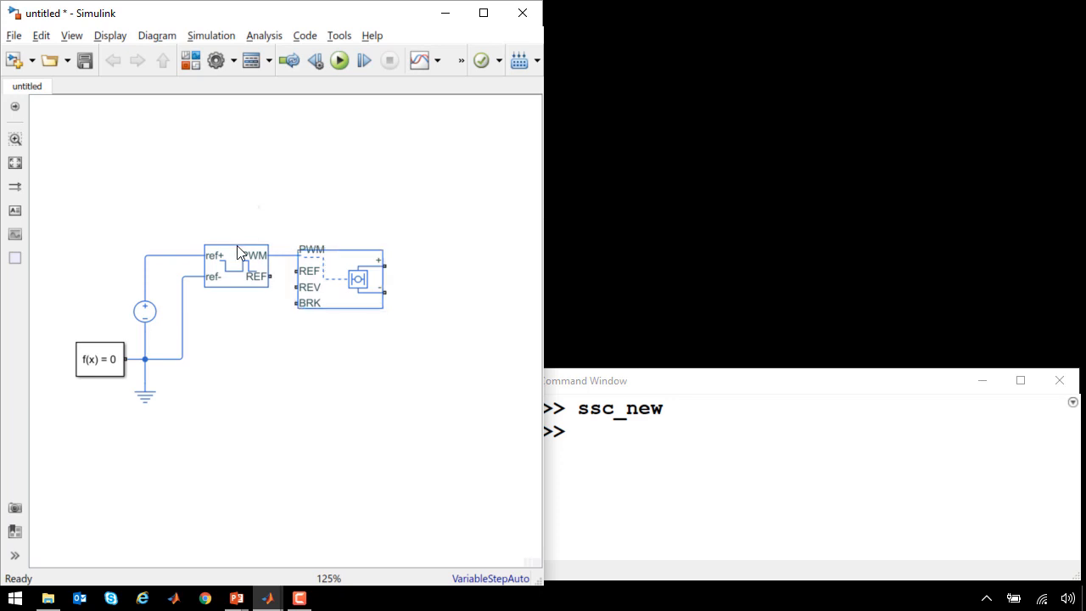
Set the H-Bridge block's Simulation mode to Averaged.
{"action": "double_click", "coordinate": [236, 263]}
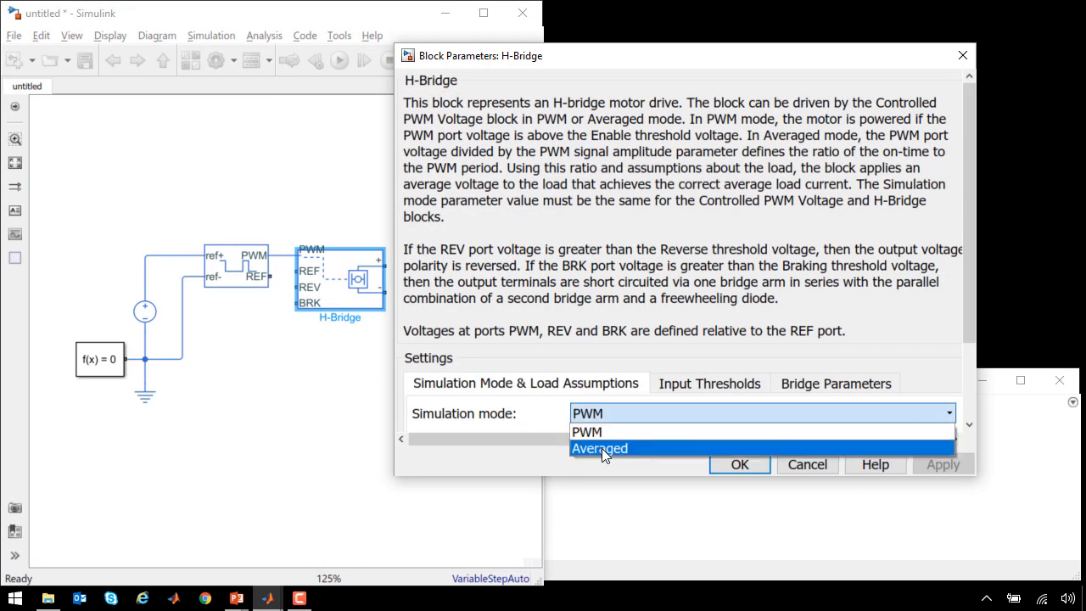
{"action": "left_click", "coordinate": [600, 448]}
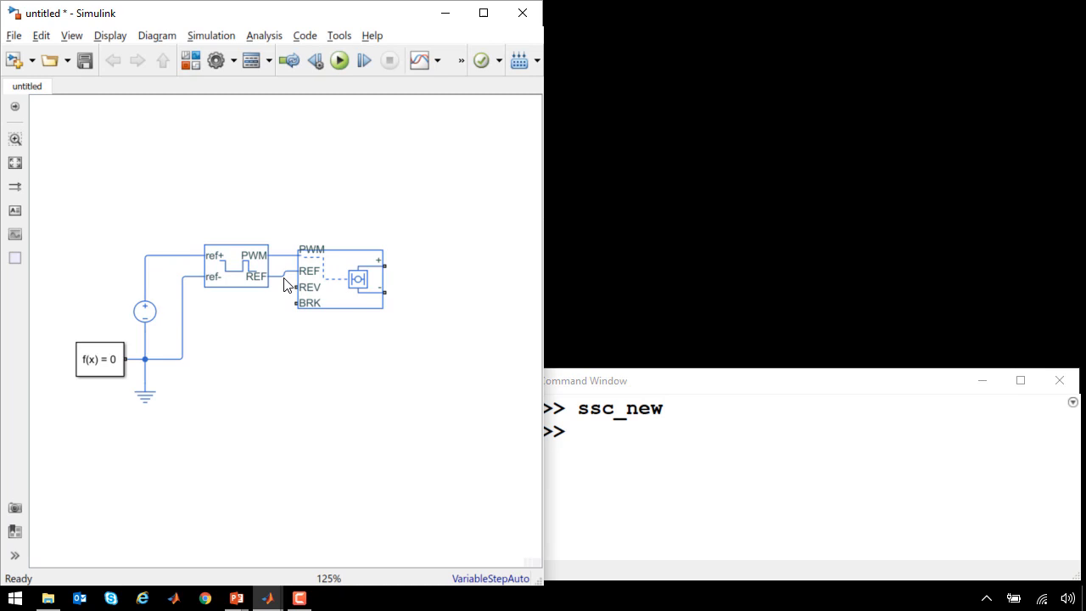
Insert a DC Motor and wire it to the H-Bridge positive and negative outputs.
{"action": "left_click", "coordinate": [285, 275]}
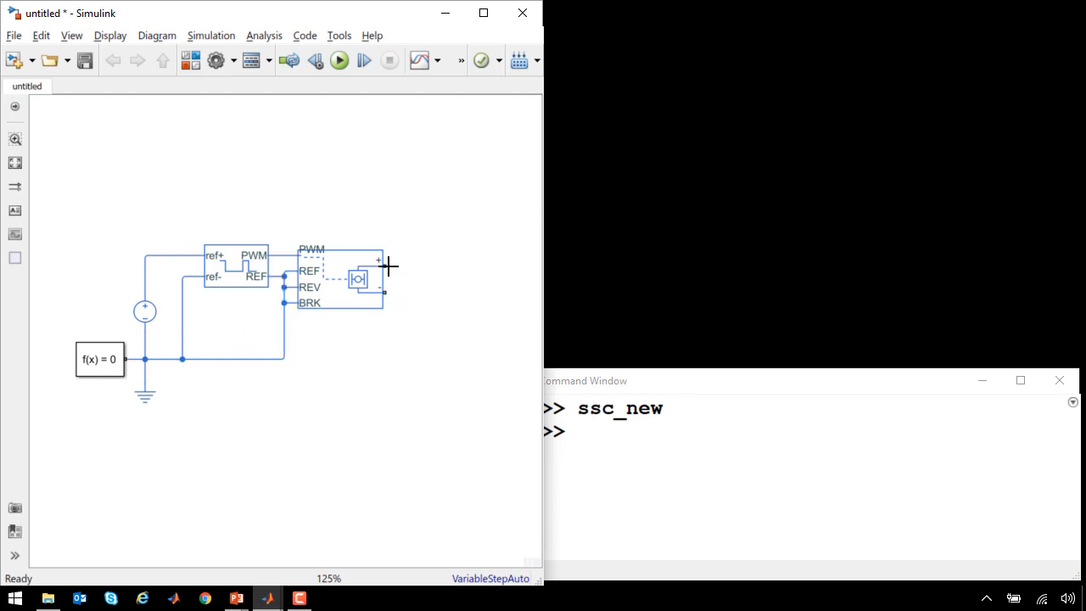
{"action": "left_click_drag", "start_coordinate": [379, 260], "coordinate": [427, 264]}
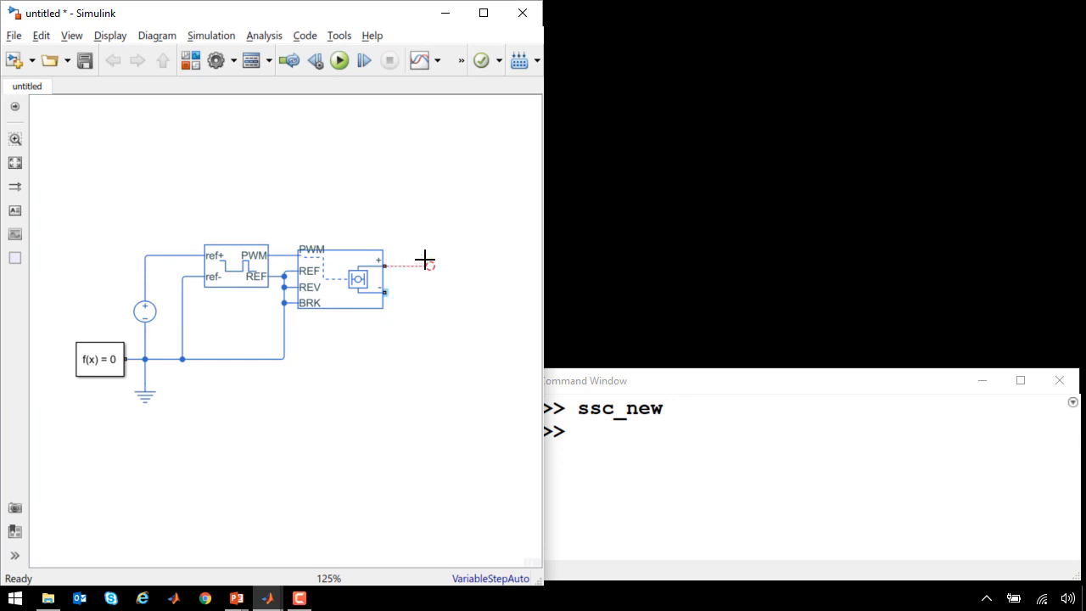
{"action": "type", "text": "Mo"}
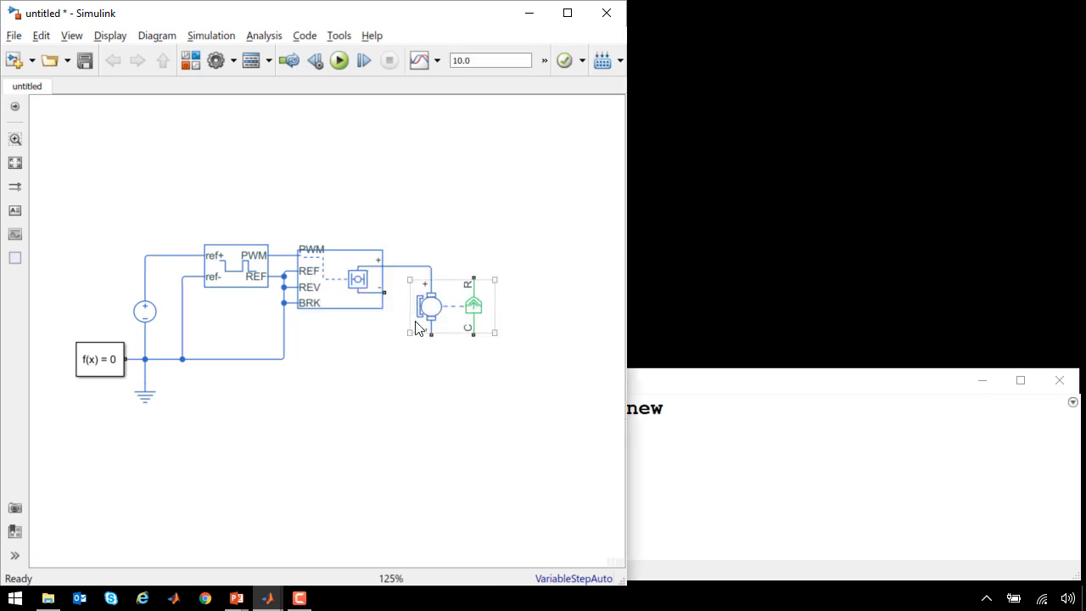
{"action": "left_click_drag", "start_coordinate": [431, 334], "coordinate": [299, 367]}
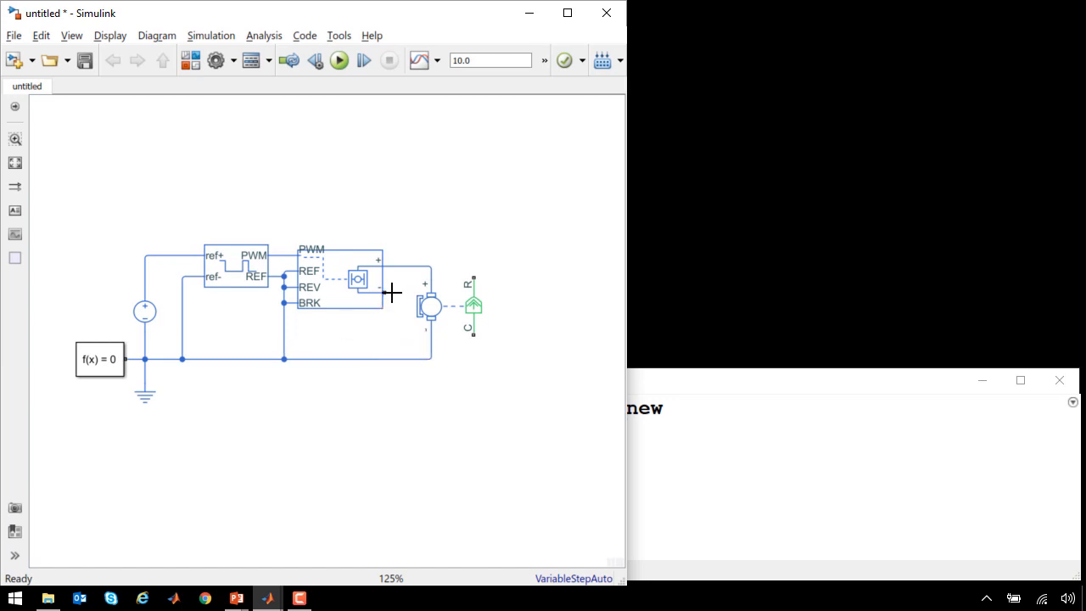
{"action": "left_click_drag", "start_coordinate": [394, 292], "coordinate": [394, 358]}
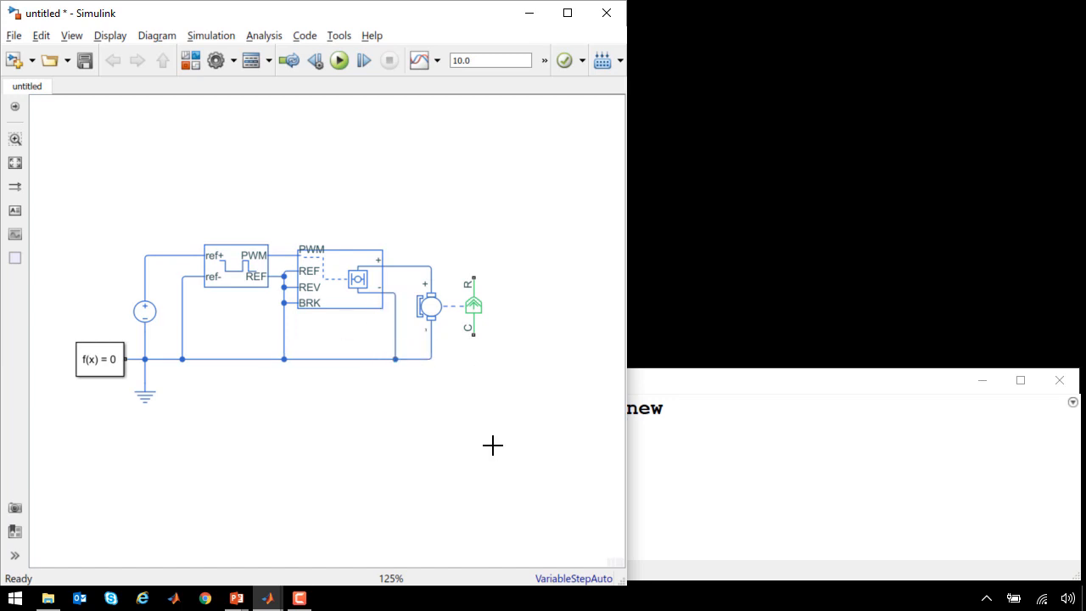
{"action": "mouse_move", "coordinate": [590, 314]}
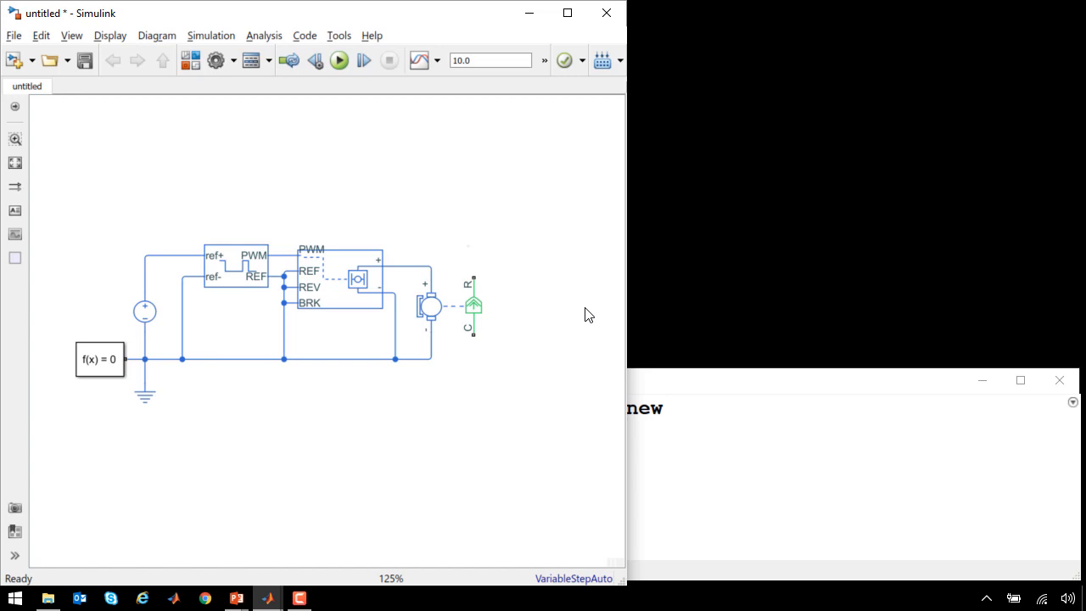
Place a Gear Box block and draw its connection downward.
{"action": "left_click", "coordinate": [472, 306]}
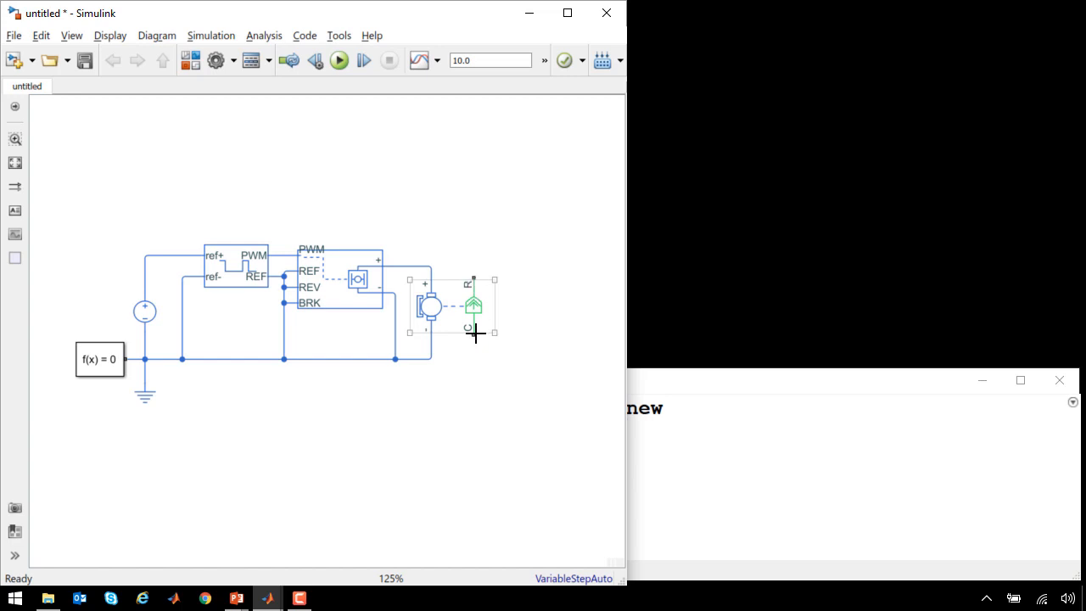
{"action": "left_click_drag", "start_coordinate": [472, 336], "coordinate": [472, 377]}
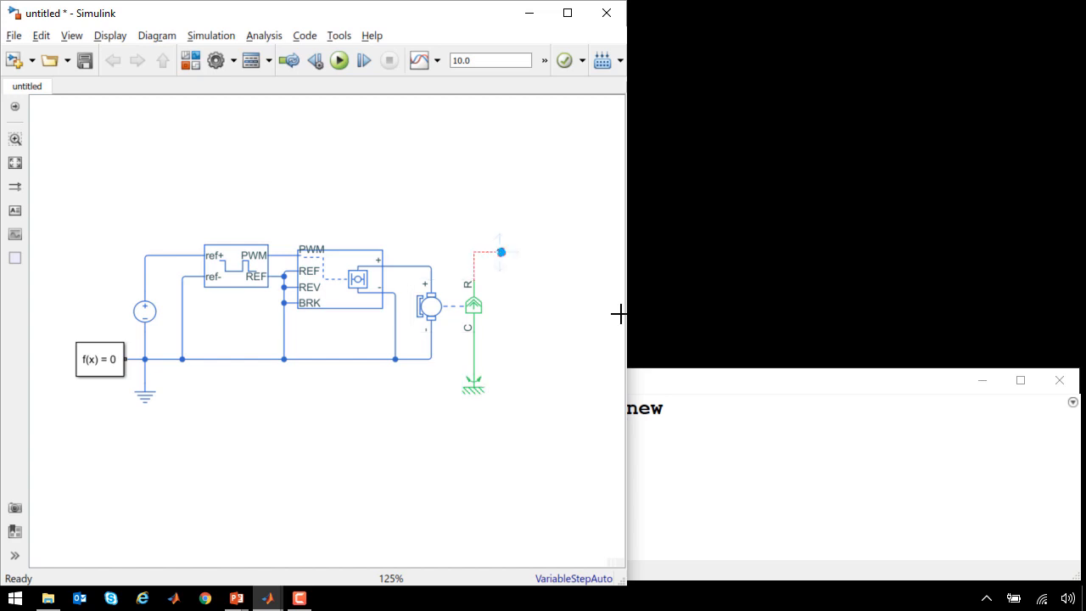
Add Gear Box, Wheel and Axle and Mass blocks after the motor.
{"action": "type", "text": "G"}
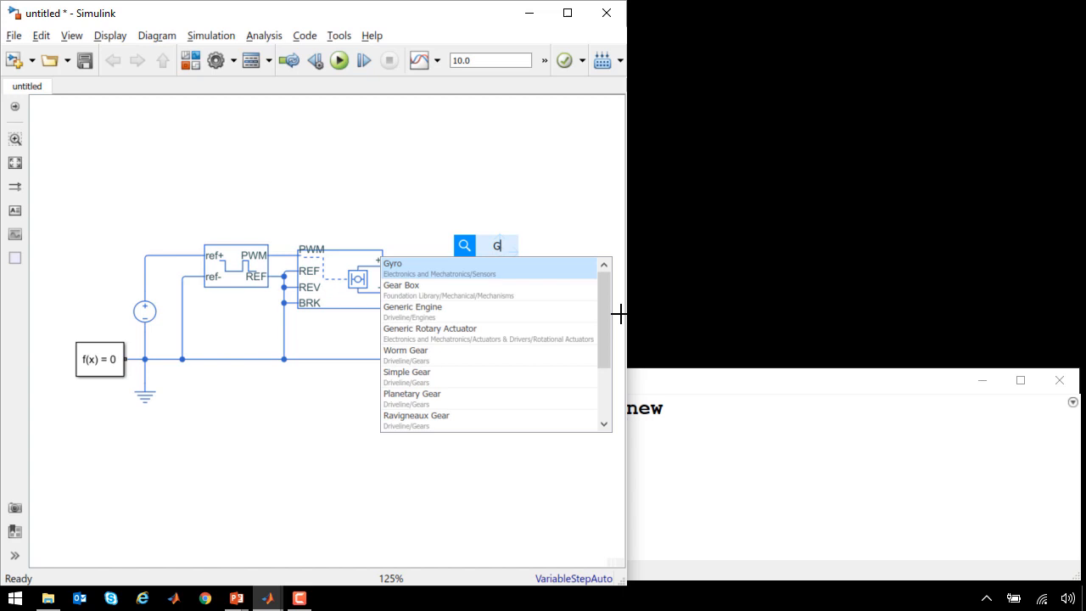
{"action": "type", "text": "ear"}
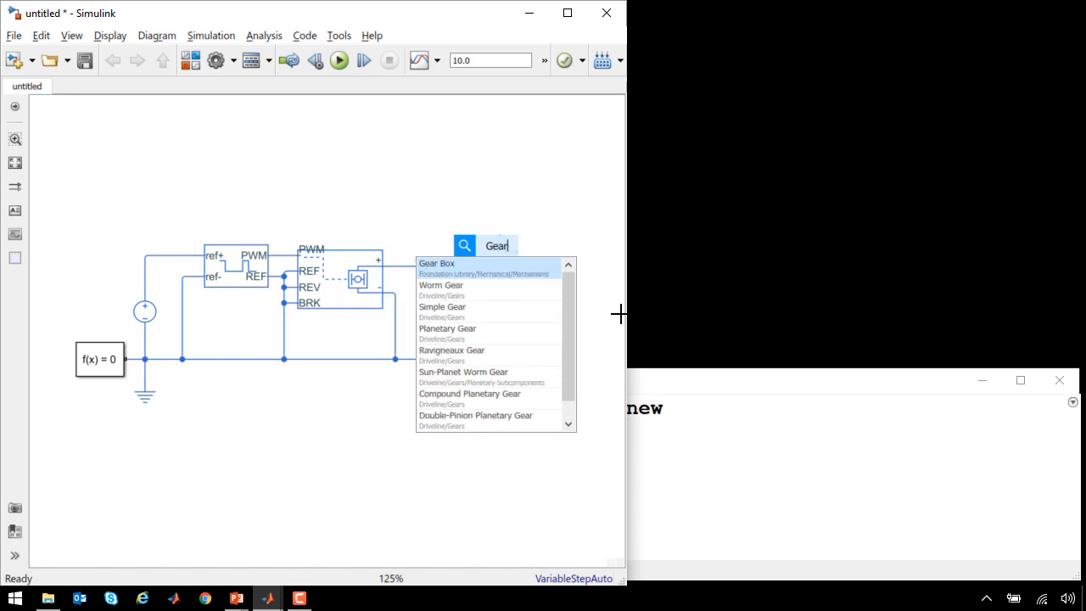
{"action": "left_click", "coordinate": [436, 263]}
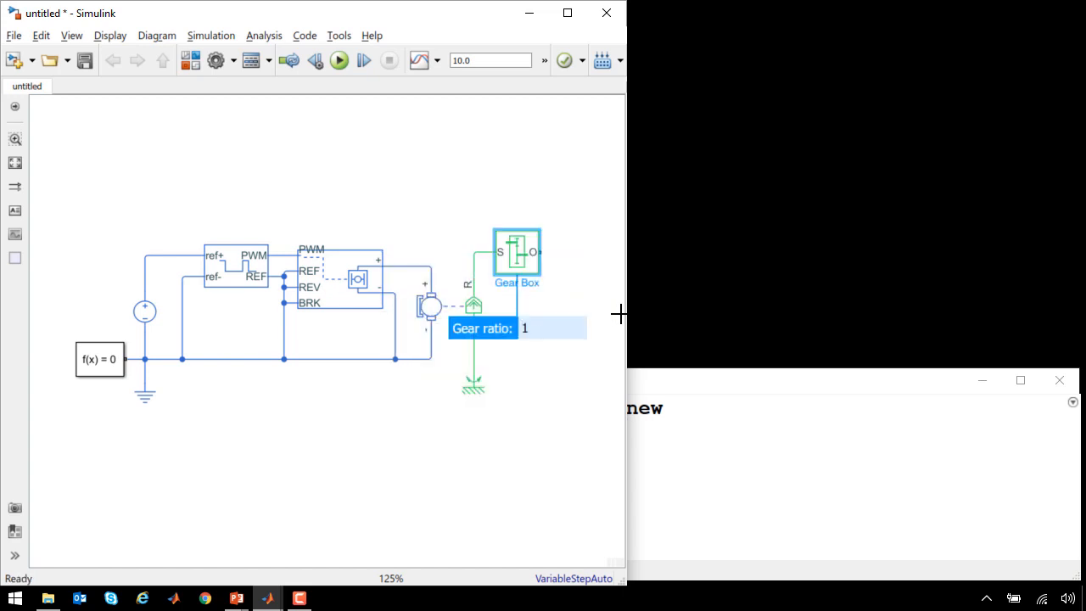
{"action": "mouse_move", "coordinate": [559, 265]}
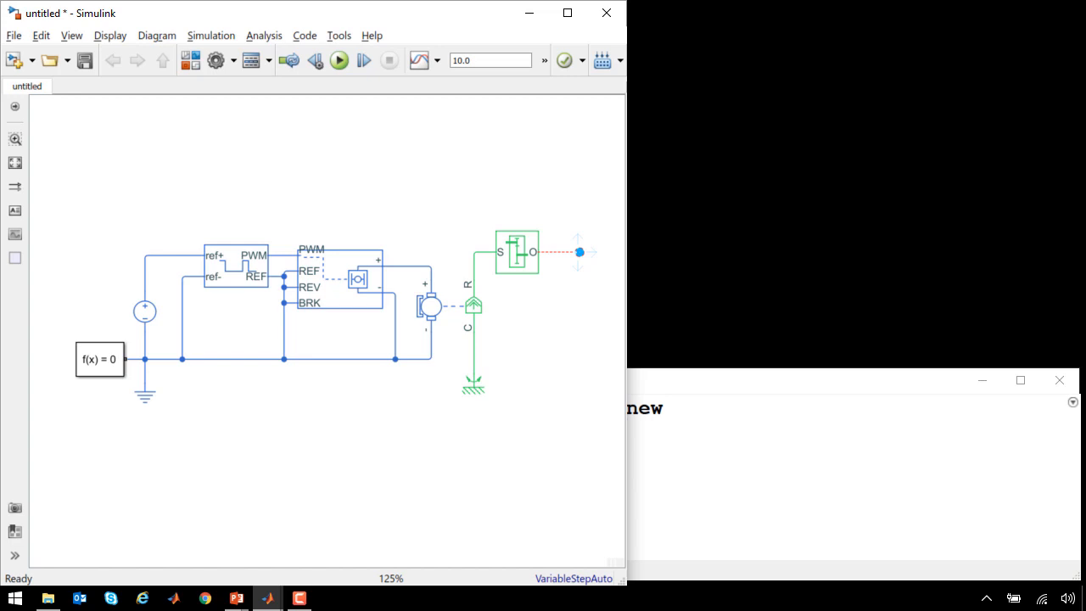
{"action": "mouse_move", "coordinate": [577, 266]}
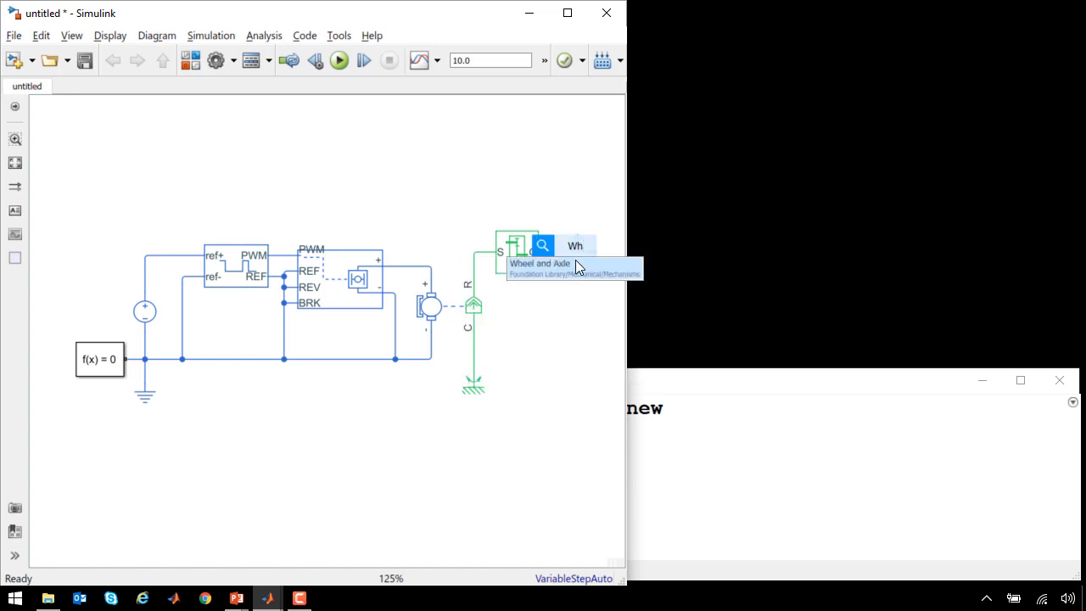
{"action": "left_click", "coordinate": [547, 251]}
{"action": "type", "text": "Ma"}
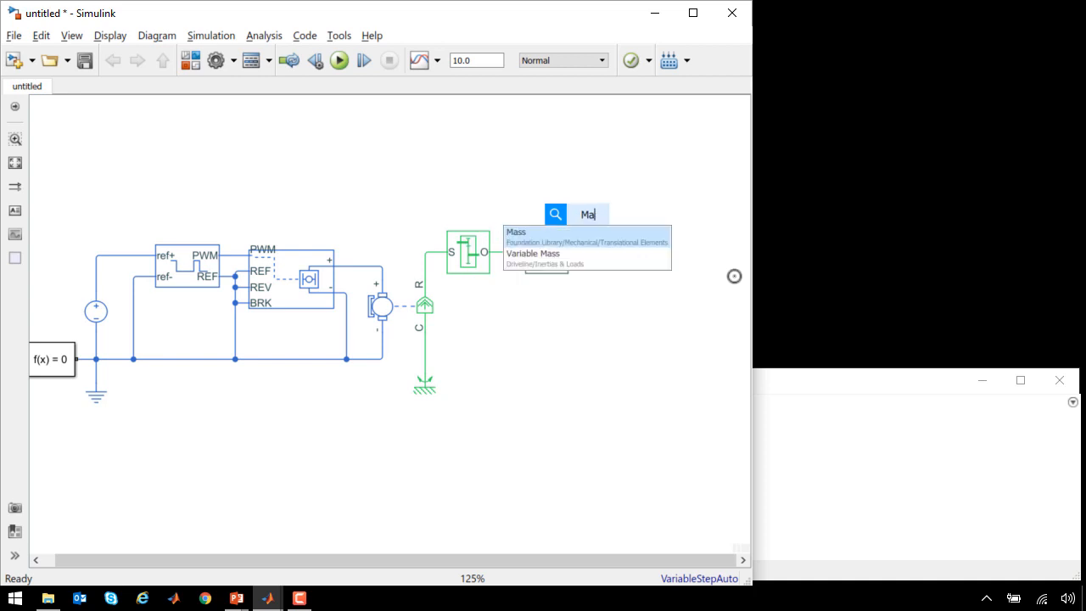
{"action": "left_click", "coordinate": [516, 230]}
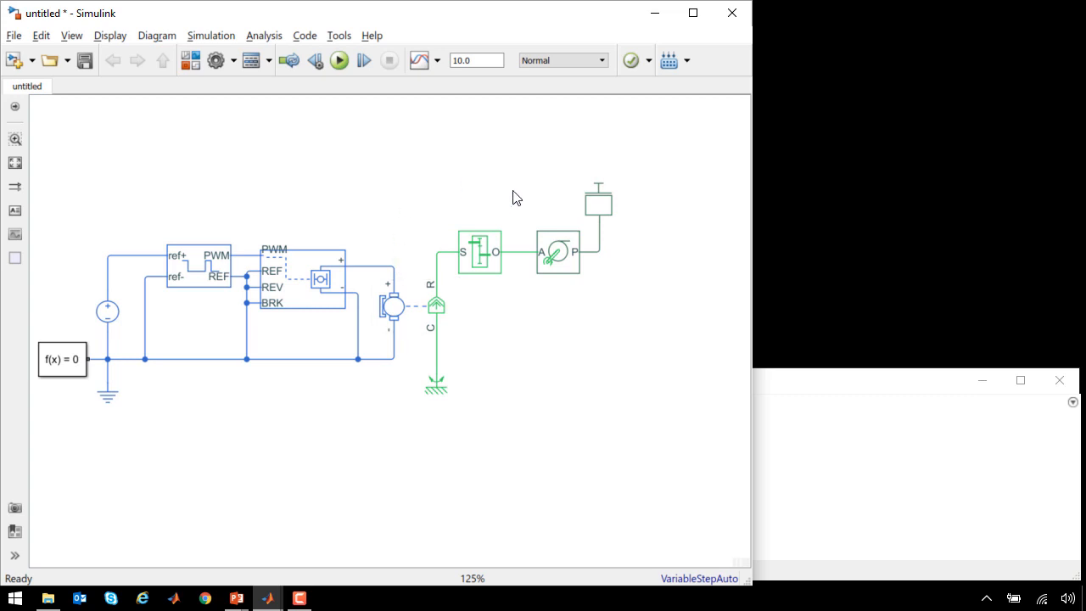
Simulate the model and view the Mass block's logged force and velocity results.
{"action": "left_click", "coordinate": [340, 61]}
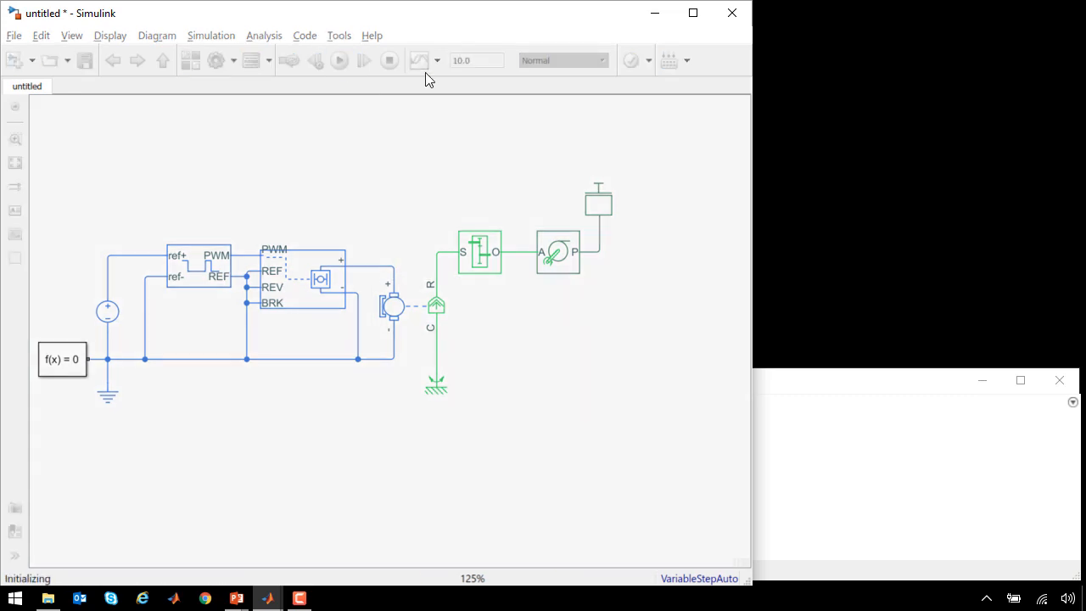
{"action": "right_click", "coordinate": [597, 200]}
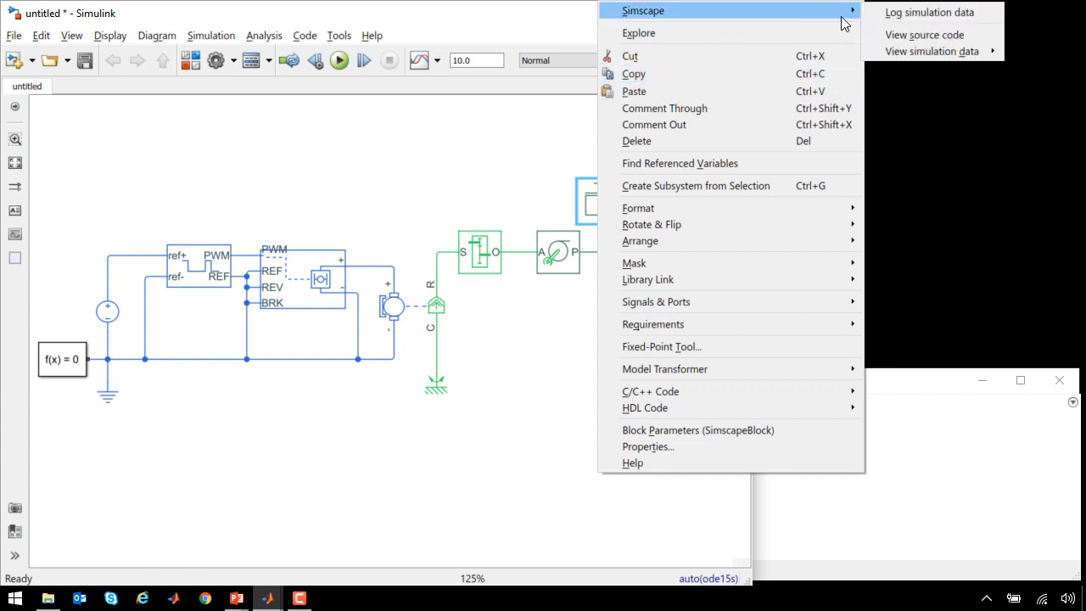
{"action": "mouse_move", "coordinate": [933, 51]}
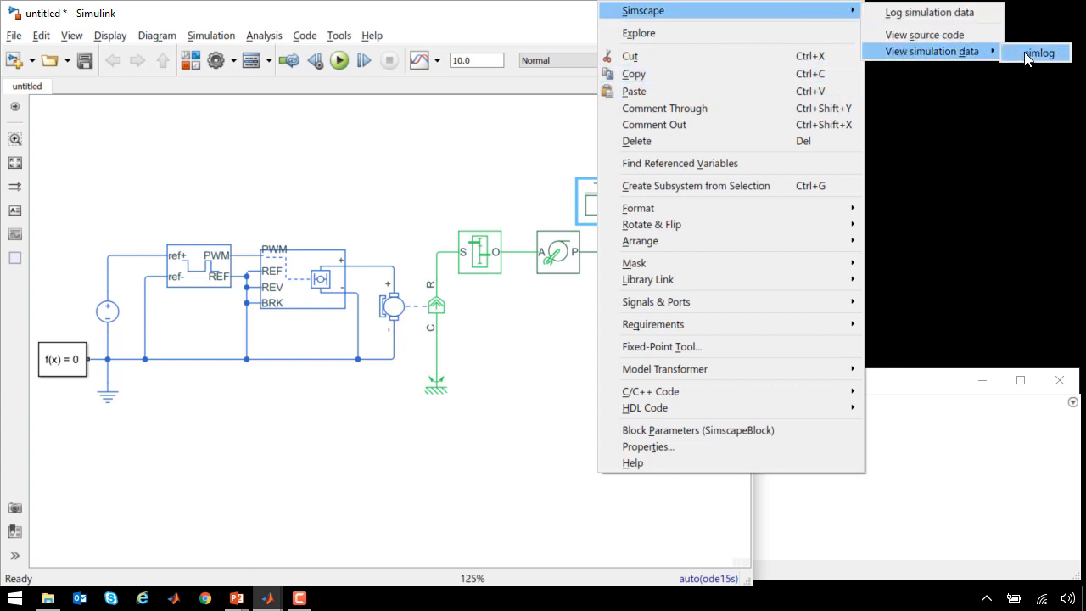
{"action": "left_click", "coordinate": [1039, 53]}
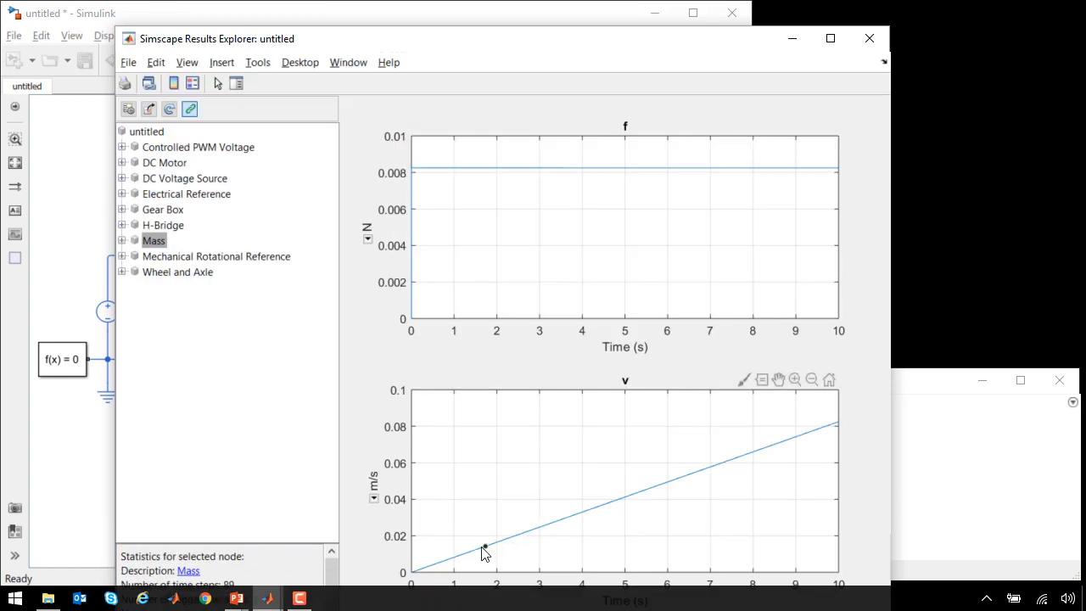
{"action": "left_click", "coordinate": [486, 547]}
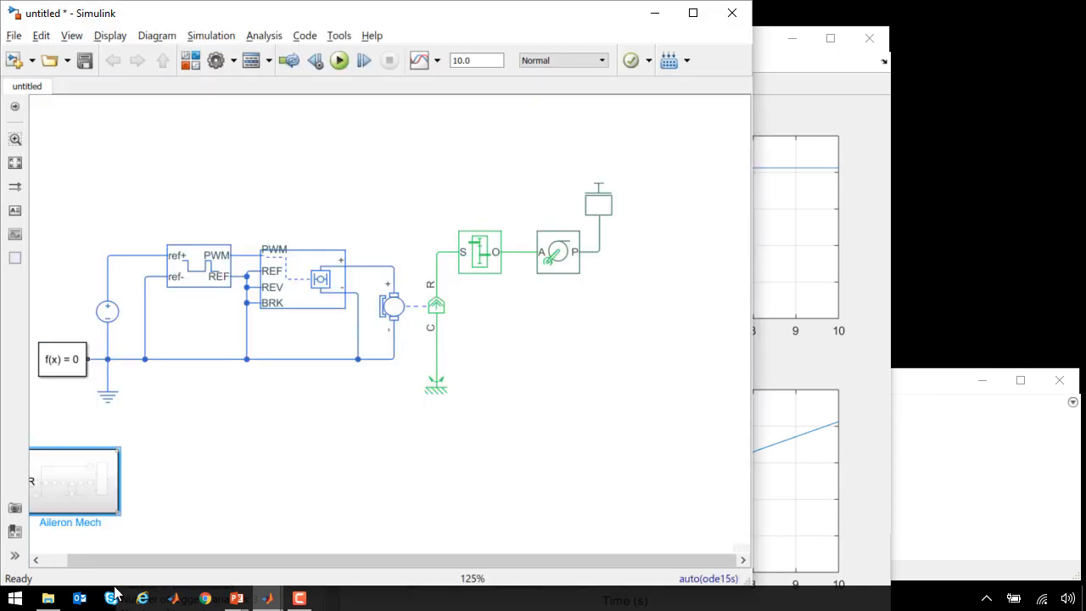
Connect Aileron Mech to the wheel and axle, simulate, and adjust Mechanics Explorer colours.
{"action": "left_click_drag", "start_coordinate": [75, 478], "coordinate": [663, 255]}
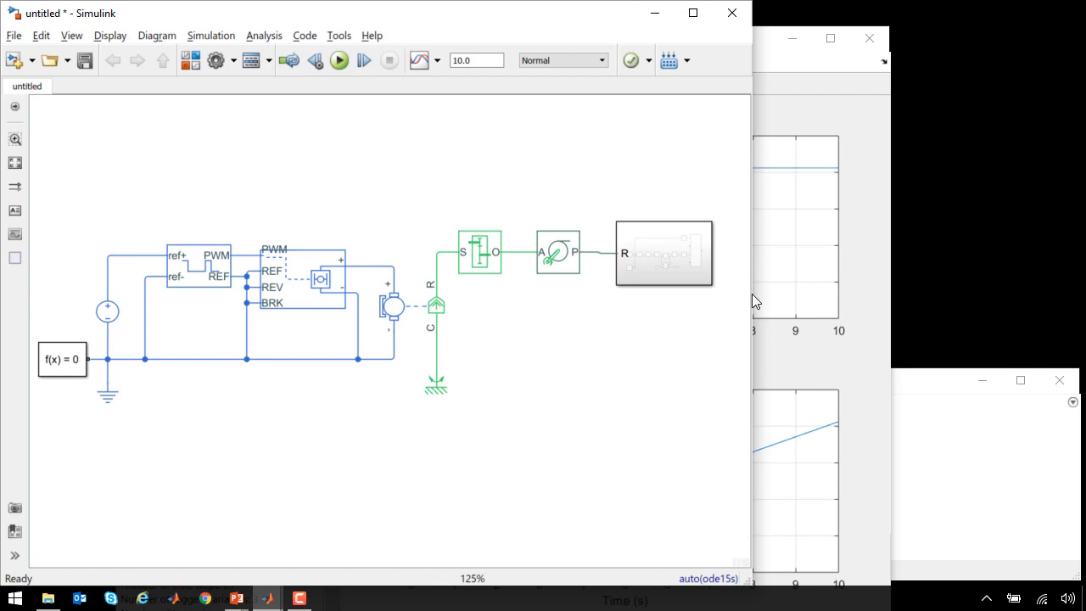
{"action": "left_click", "coordinate": [339, 61]}
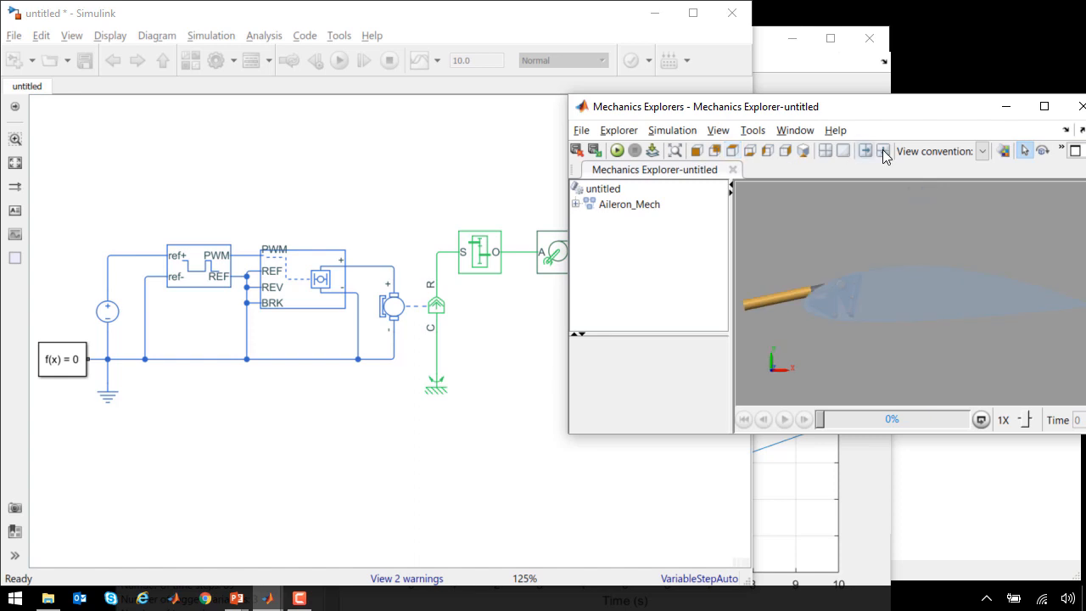
{"action": "left_click", "coordinate": [882, 150]}
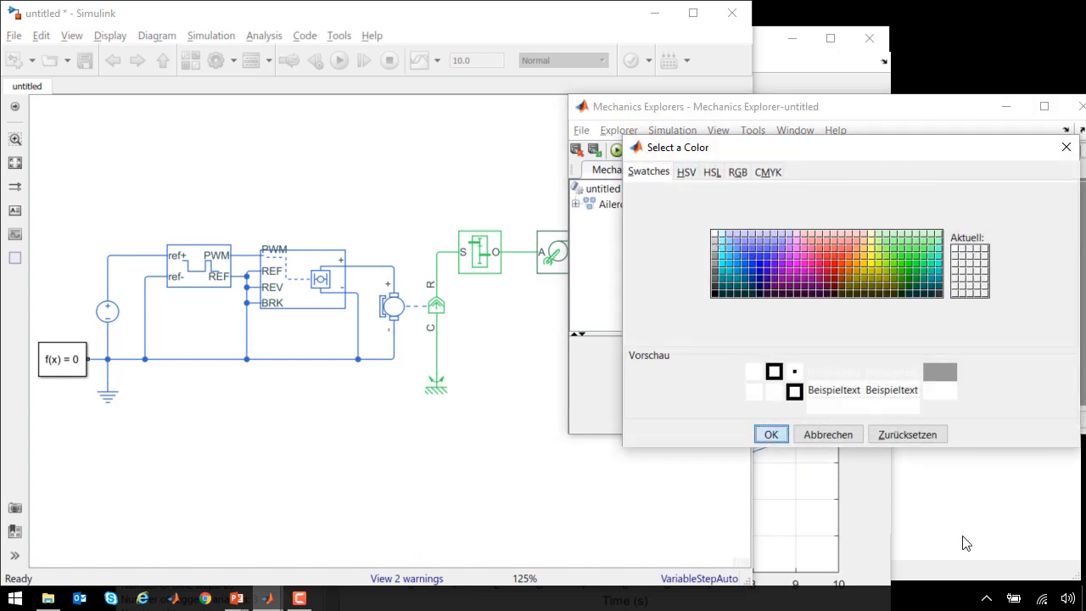
{"action": "left_click", "coordinate": [771, 434]}
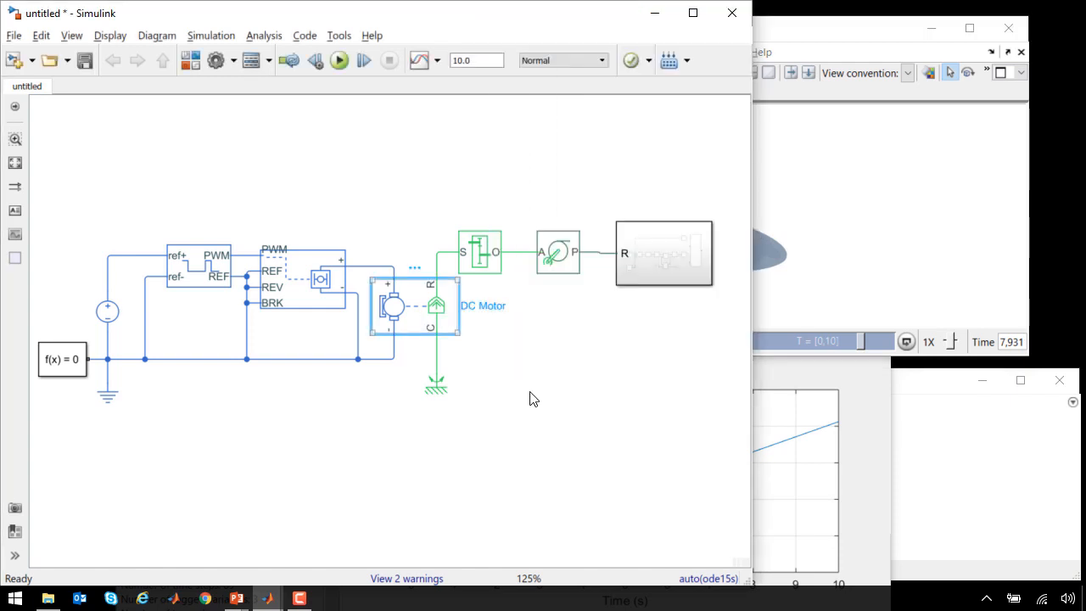
Change the DC Motor's back-emf constant to 40.
{"action": "double_click", "coordinate": [414, 306]}
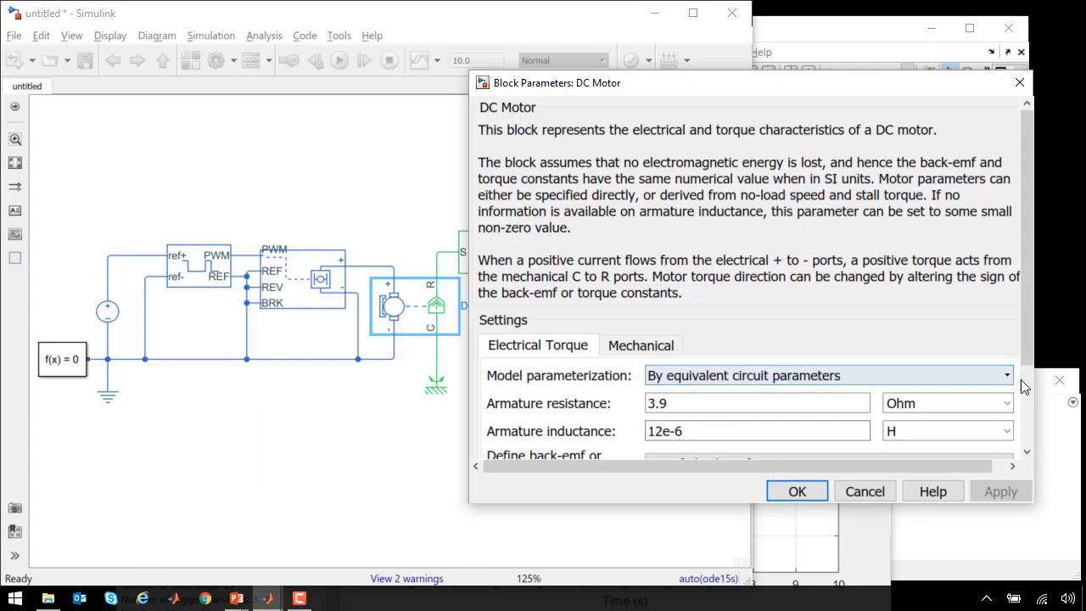
{"action": "scroll", "scroll_direction": "down", "scroll_amount": 3}
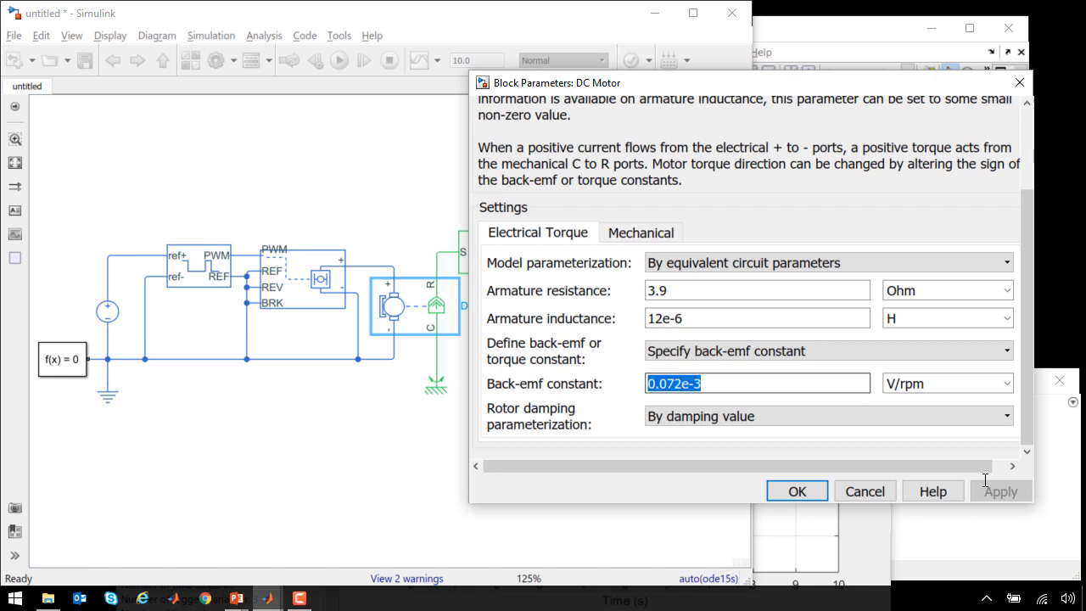
{"action": "type", "text": "40"}
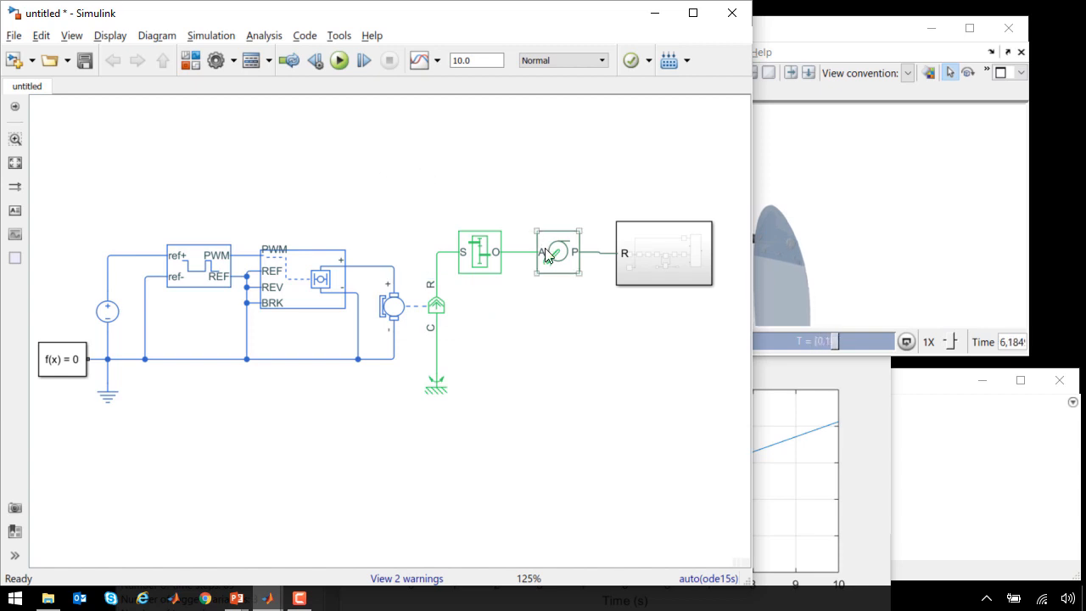
Set the Wheel and Axle mechanism orientation to Drives in negative direction.
{"action": "double_click", "coordinate": [557, 253]}
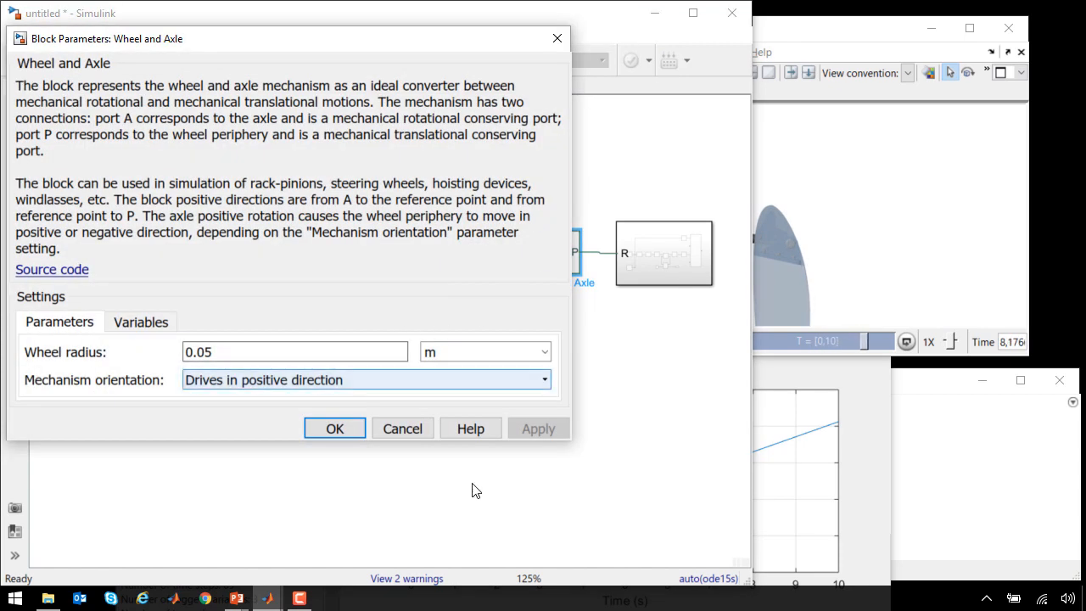
{"action": "left_click", "coordinate": [367, 380]}
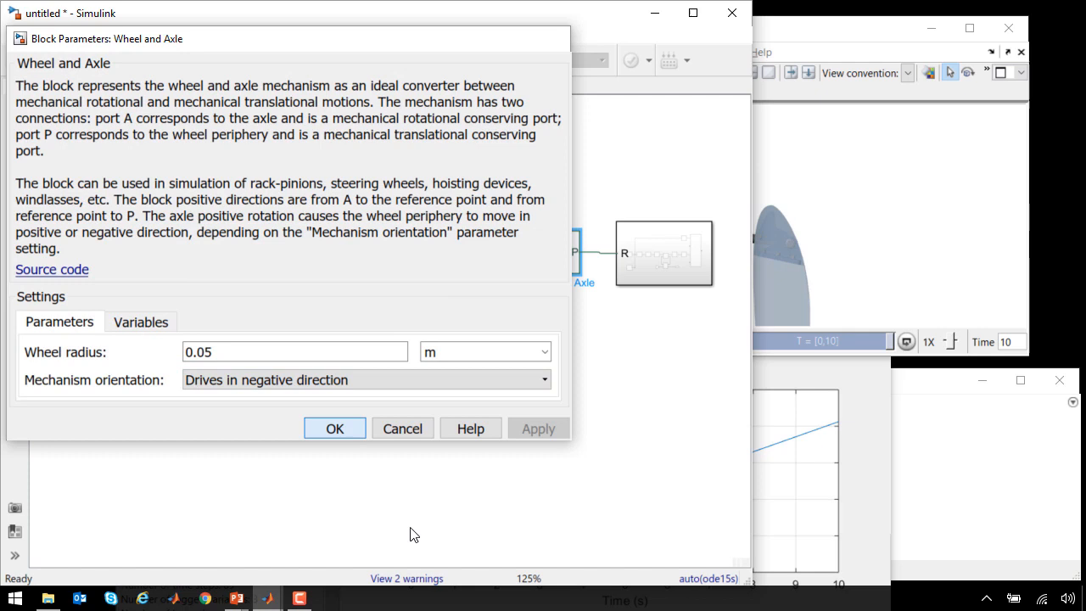